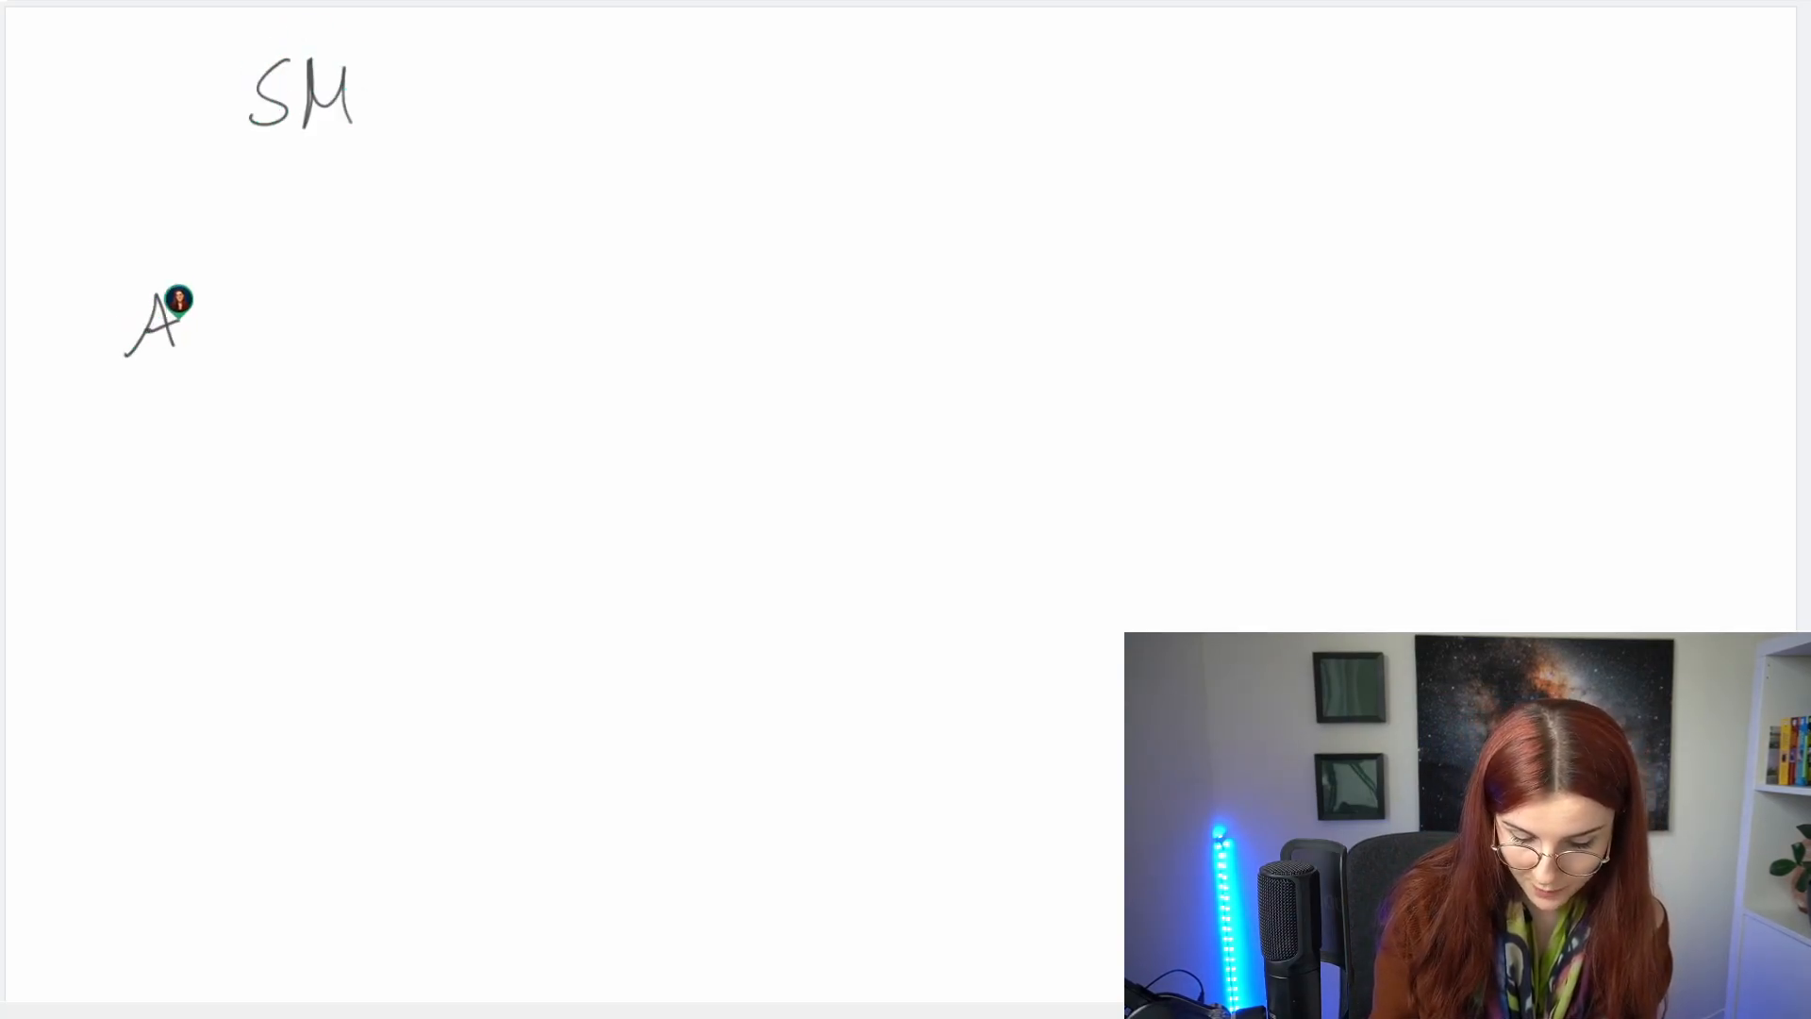
Step: Draw an arrow from A, write B at its end, and start the mesh mark under SM
left_click_drag(226, 306, 397, 294)
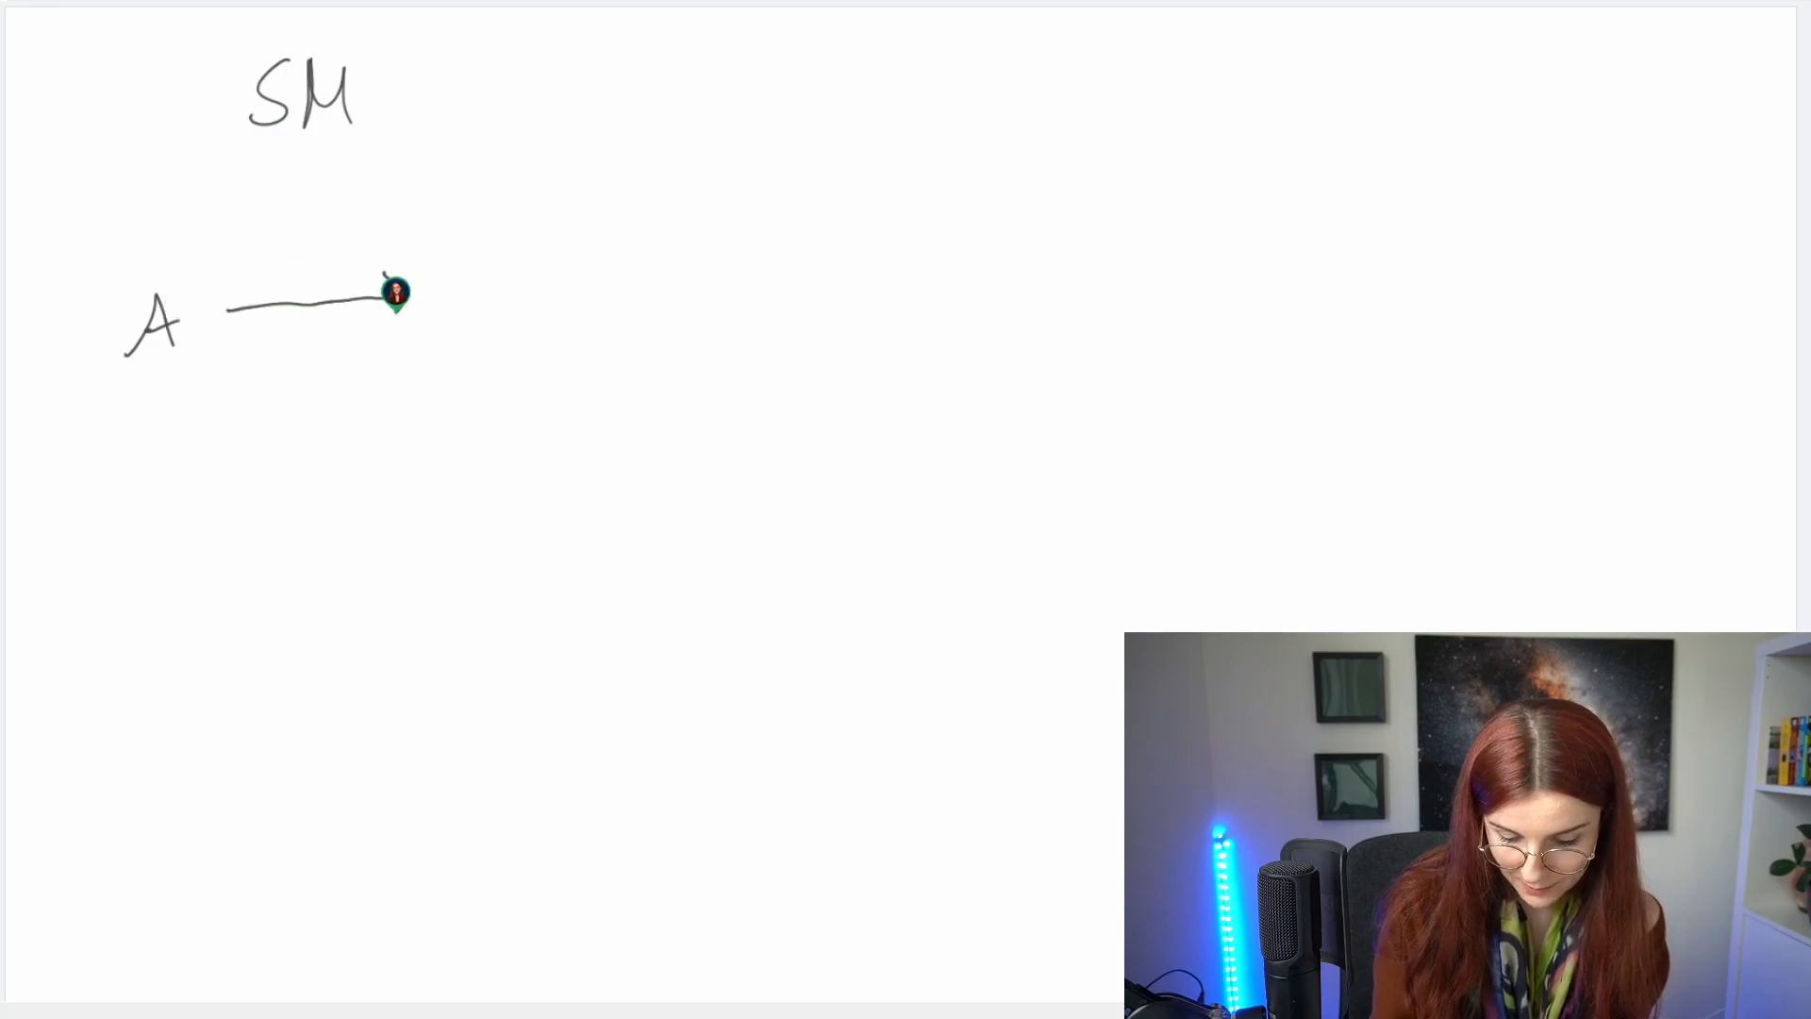
left_click_drag(370, 294, 473, 306)
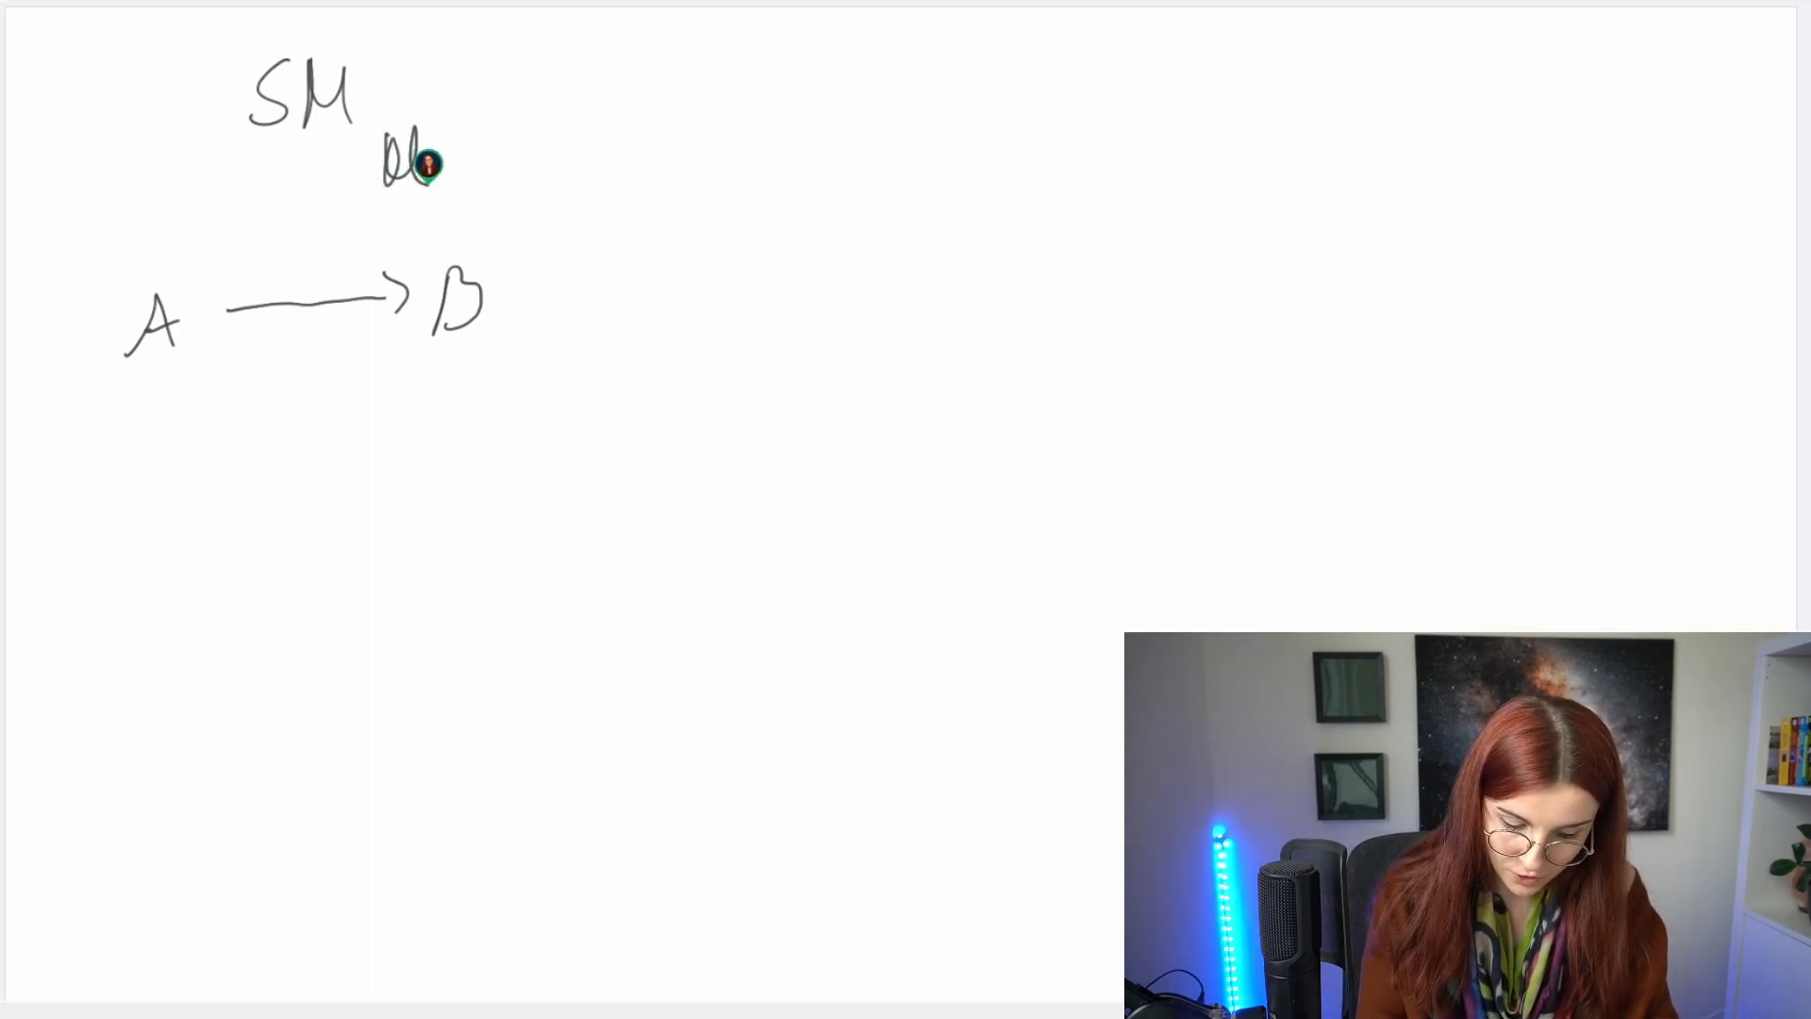
left_click_drag(416, 208, 207, 266)
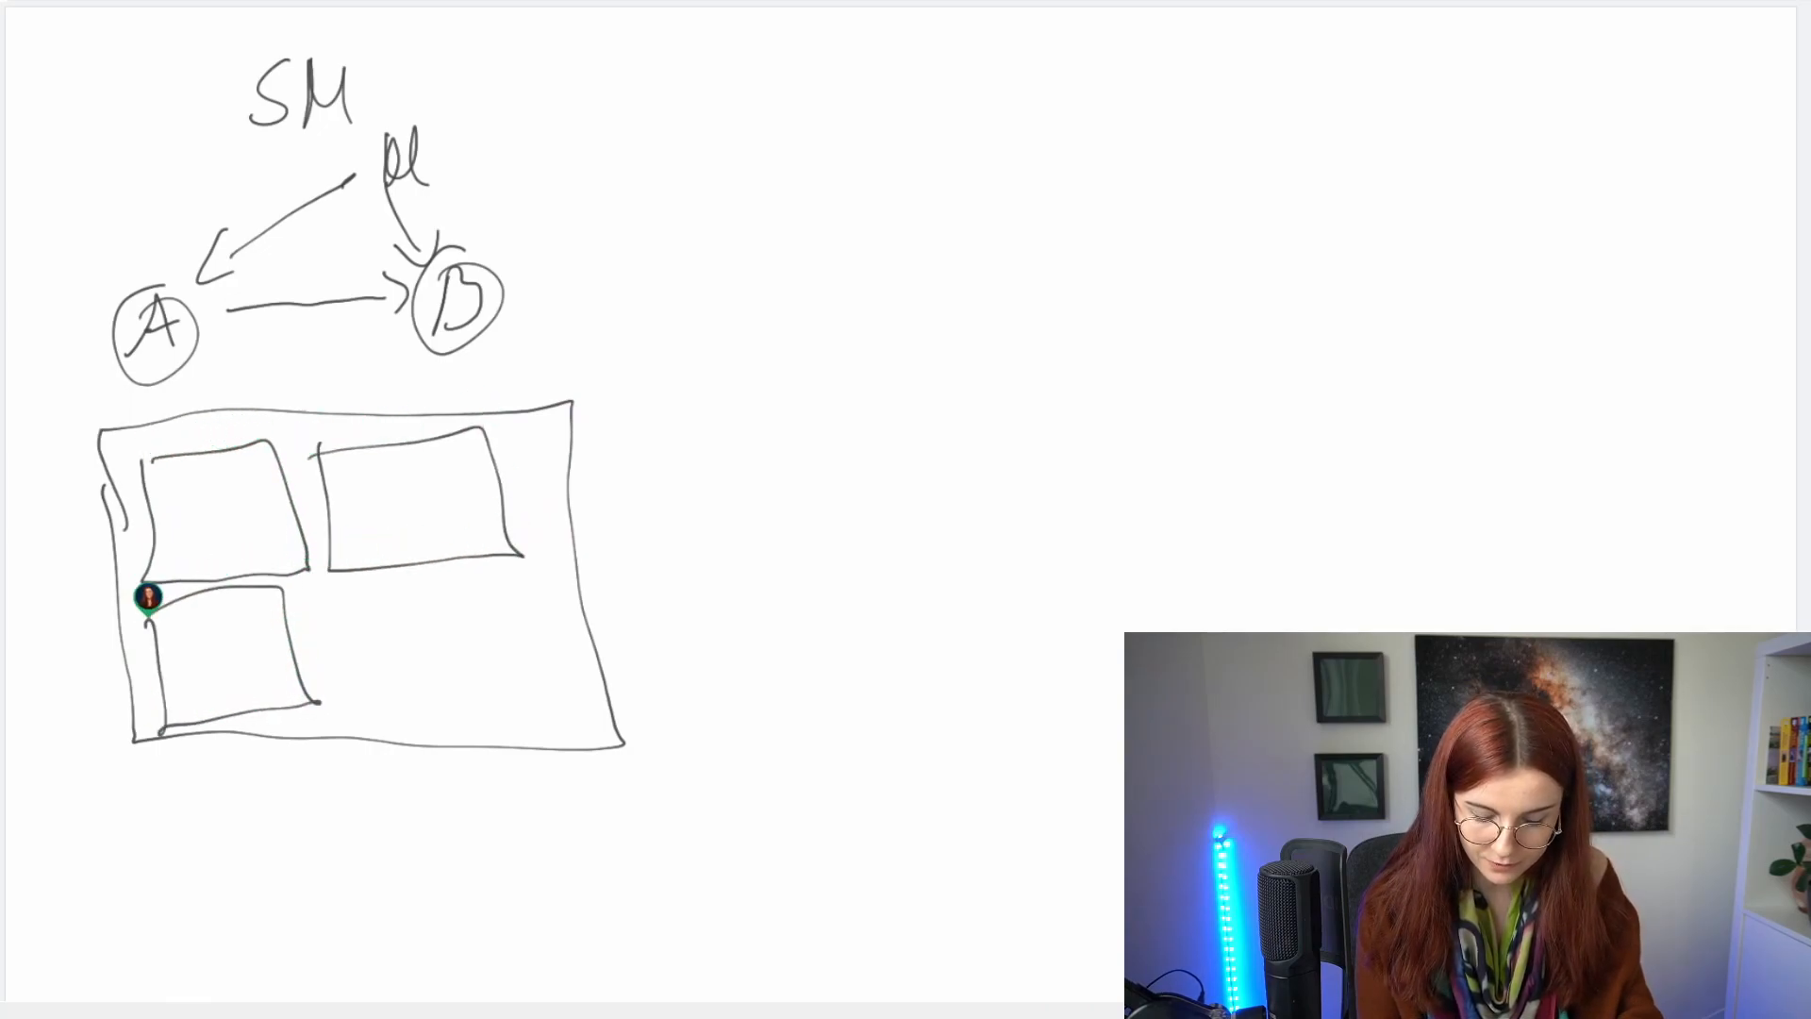
Step: Outline a fourth pod in the cluster box and add a C container to the bottom-right pod
left_click_drag(335, 613, 543, 727)
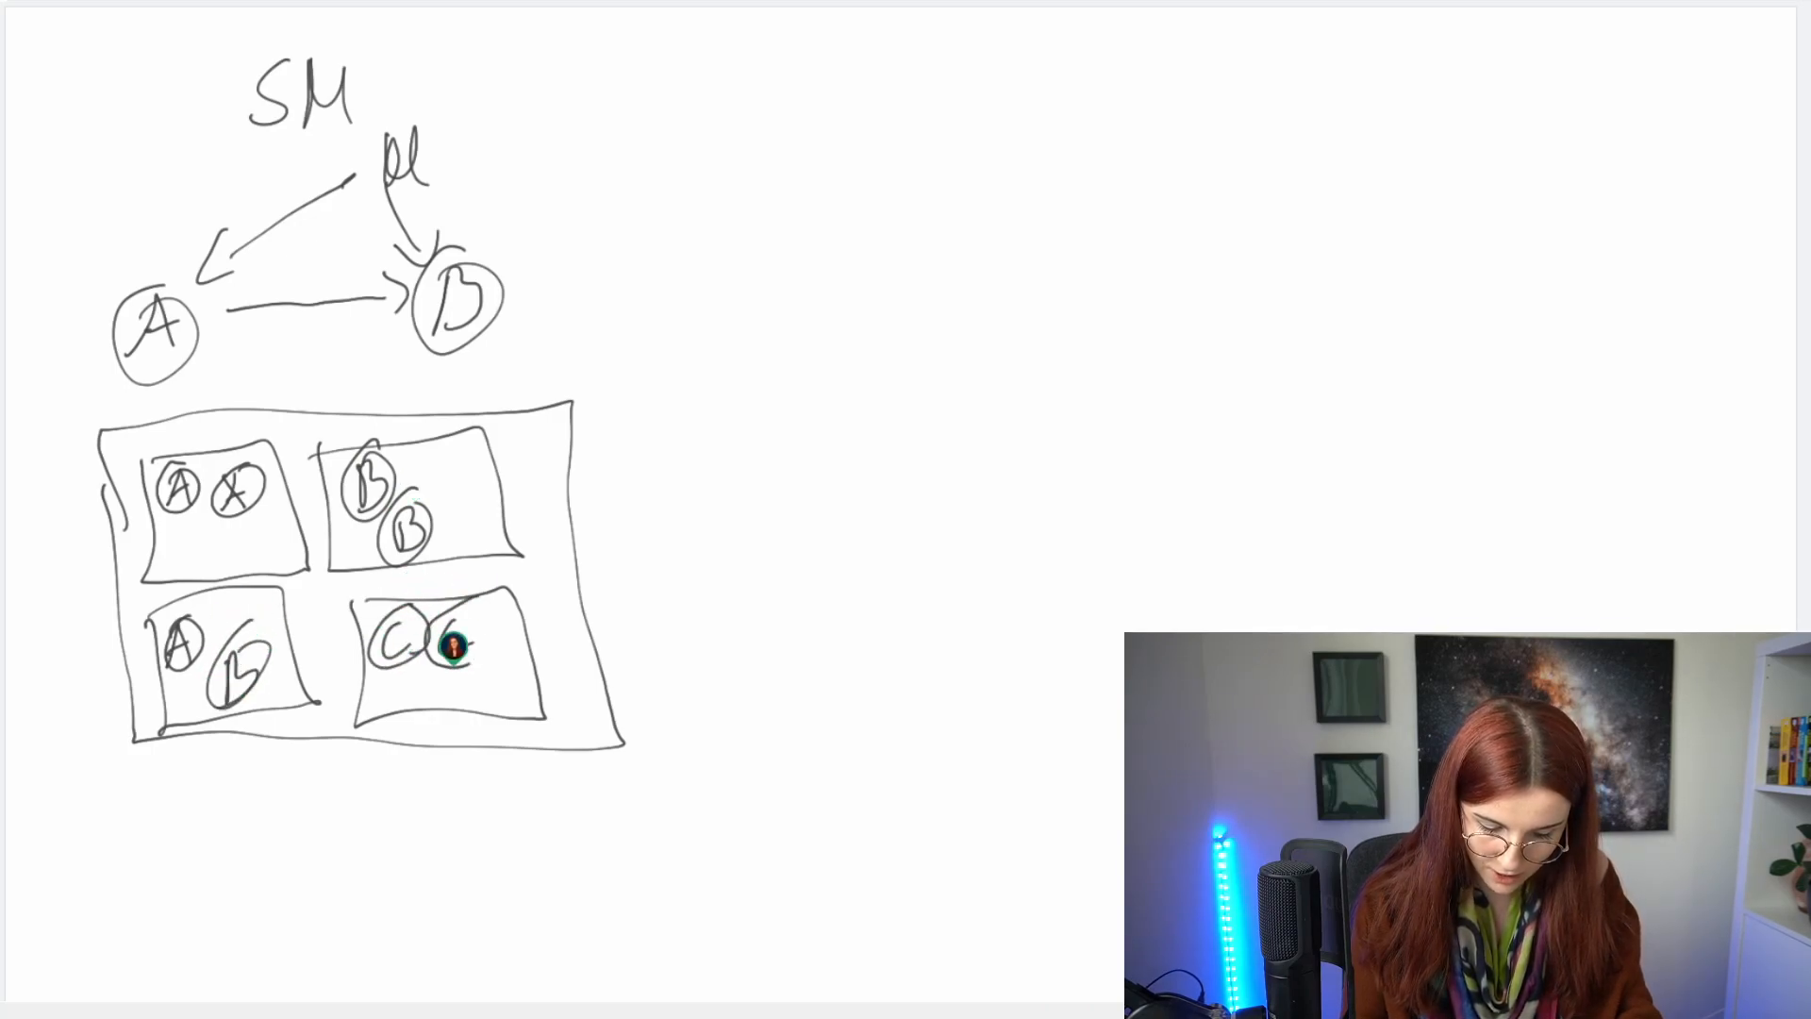
left_click_drag(427, 647, 502, 670)
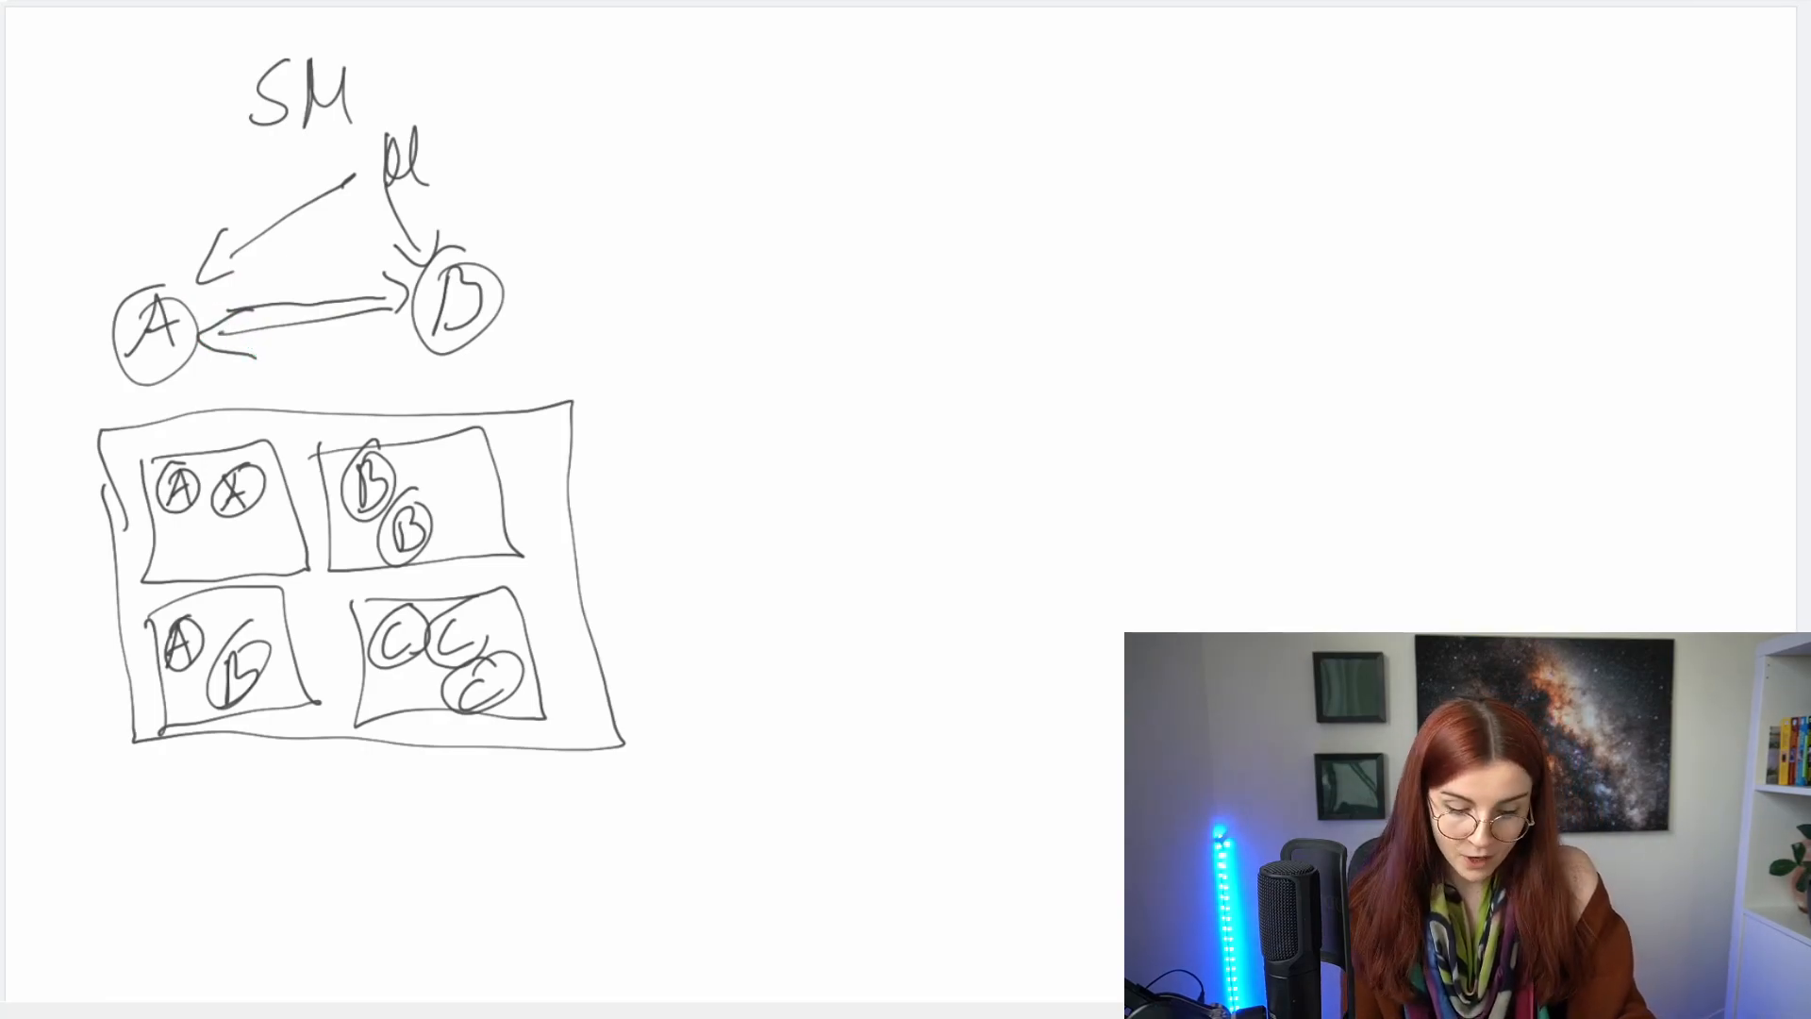
Step: Draw a second arrow running from B back to A
left_click_drag(520, 298, 710, 303)
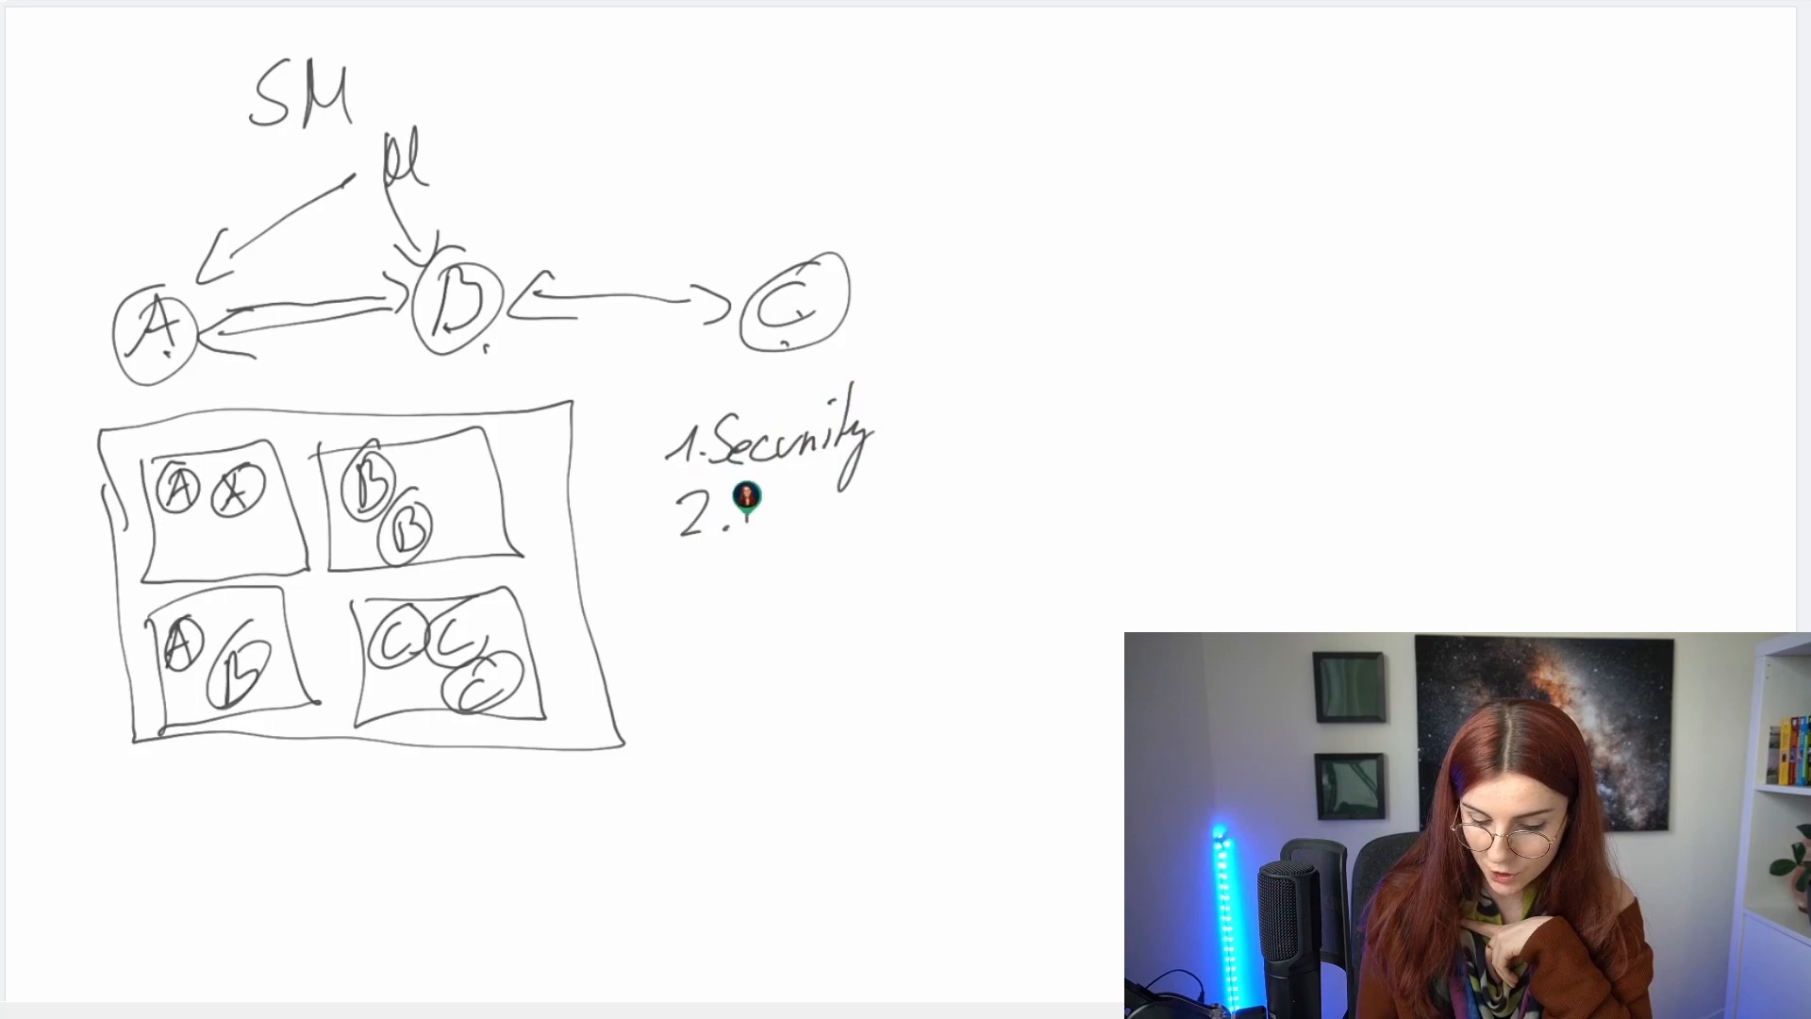
Step: Write 'Visibility' as the next item in the numbered list
type("Visibility")
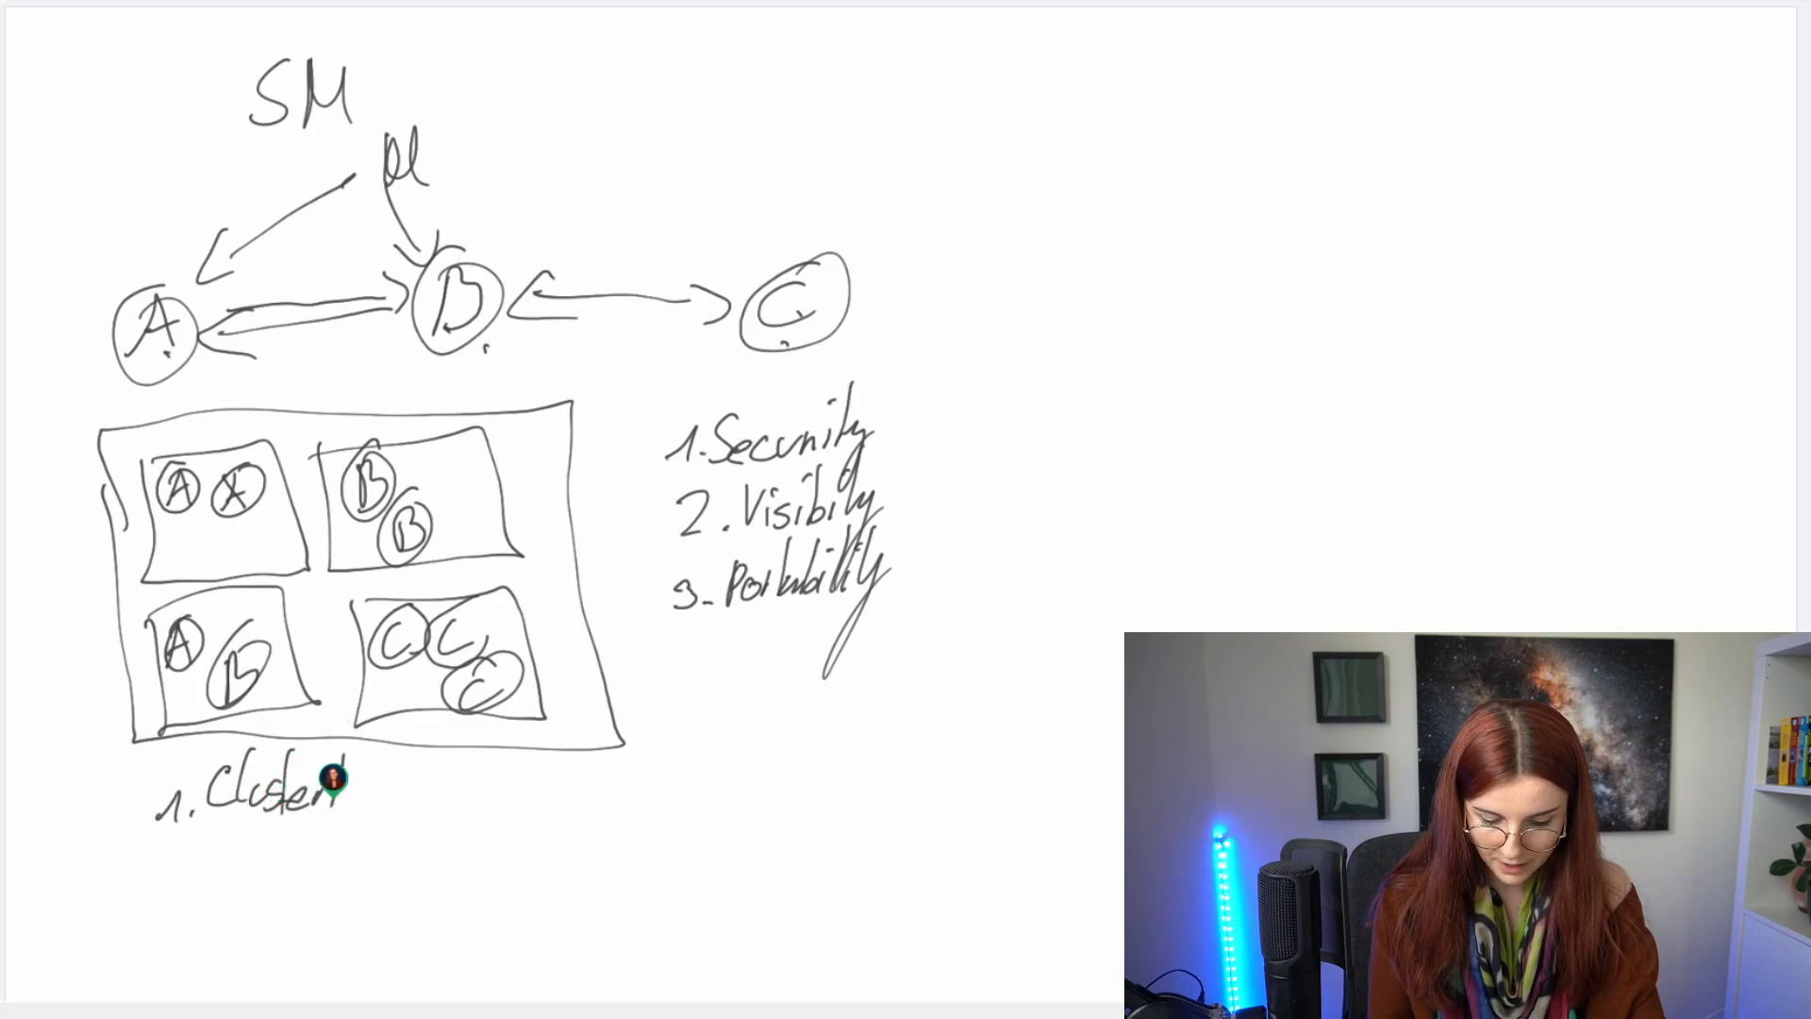
Step: Complete 'ClusterIP' and write 'NodePort' in the list under the cluster box
type("IP")
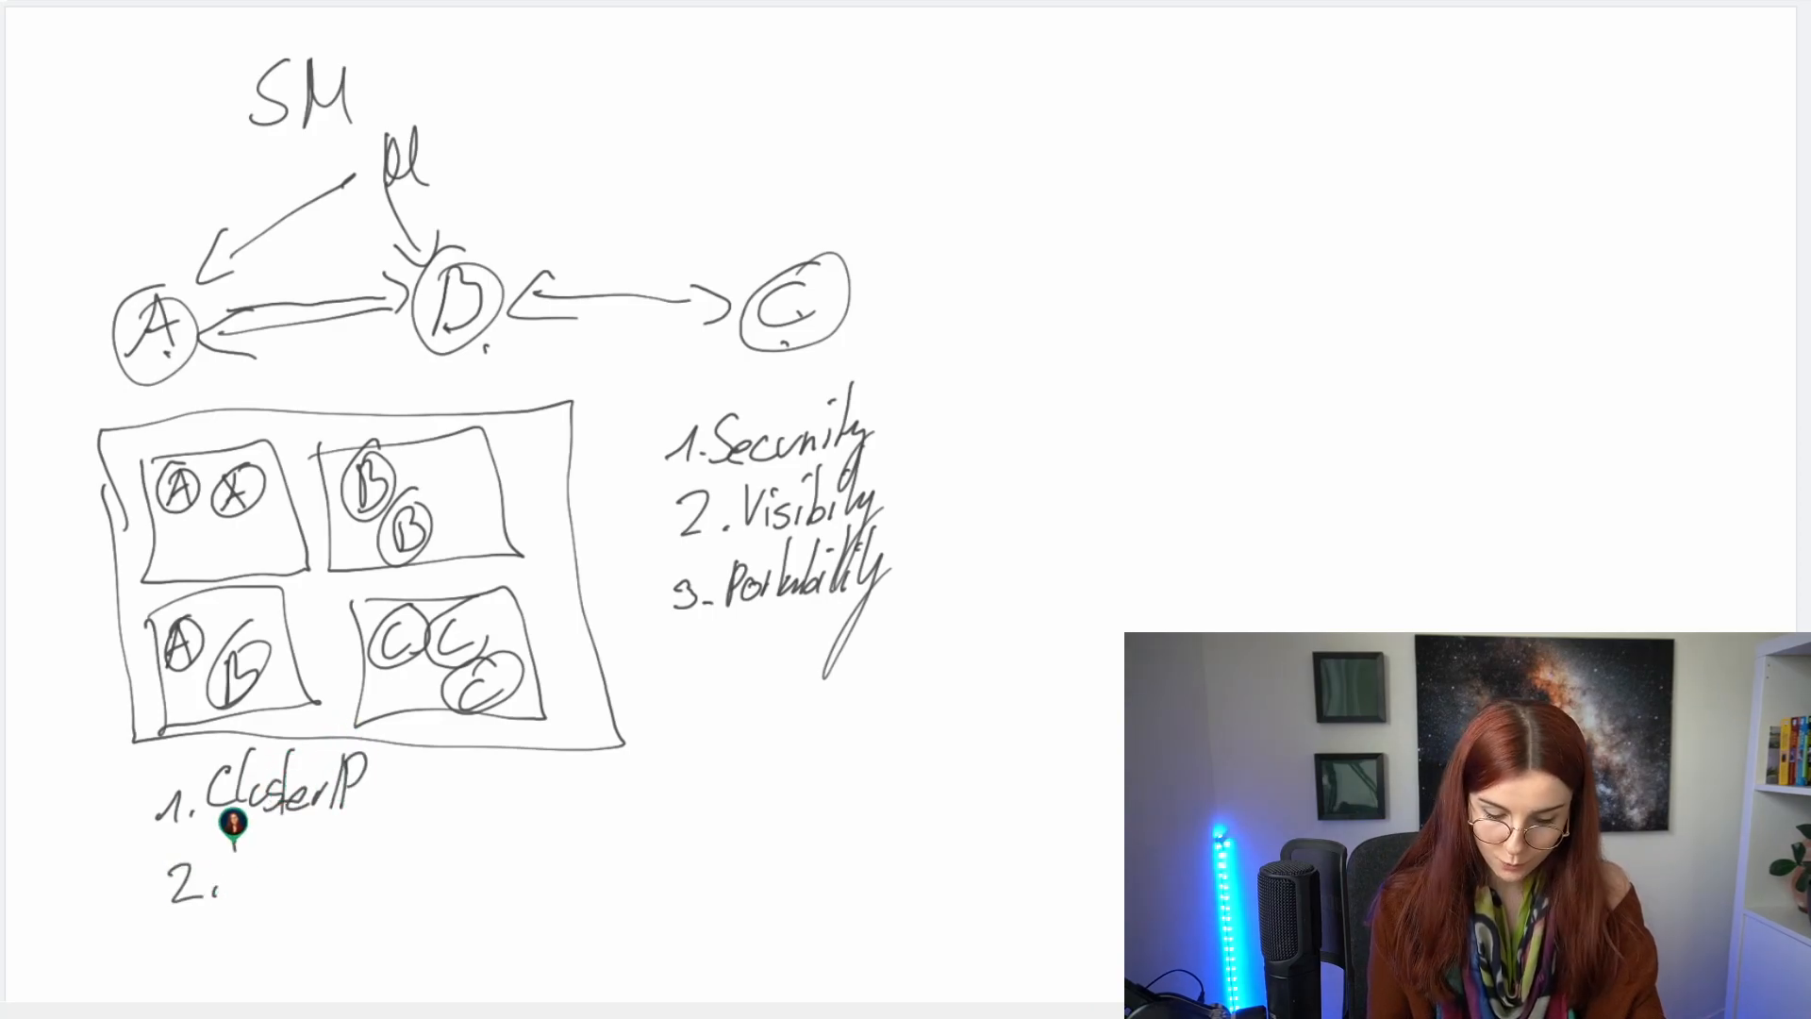
type("NodePort")
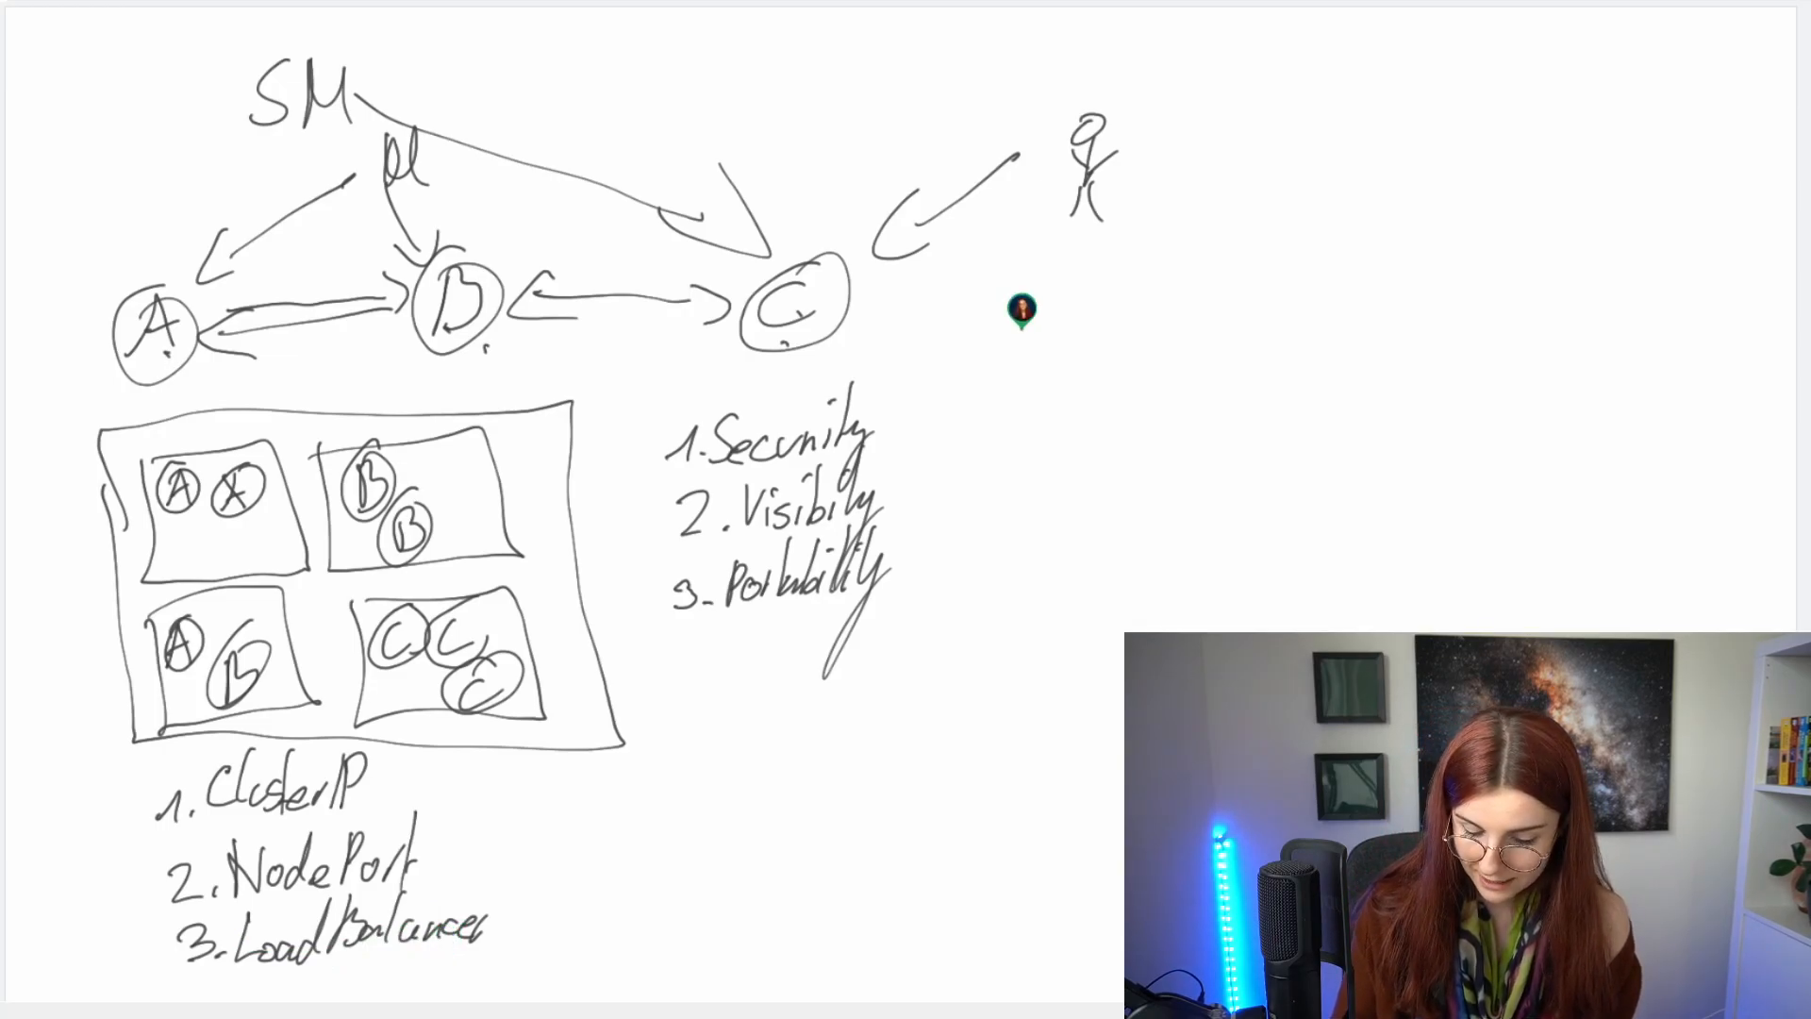
Step: Draw a box below the user figure with 'Pod' above 'Service'
left_click_drag(1028, 294, 1148, 398)
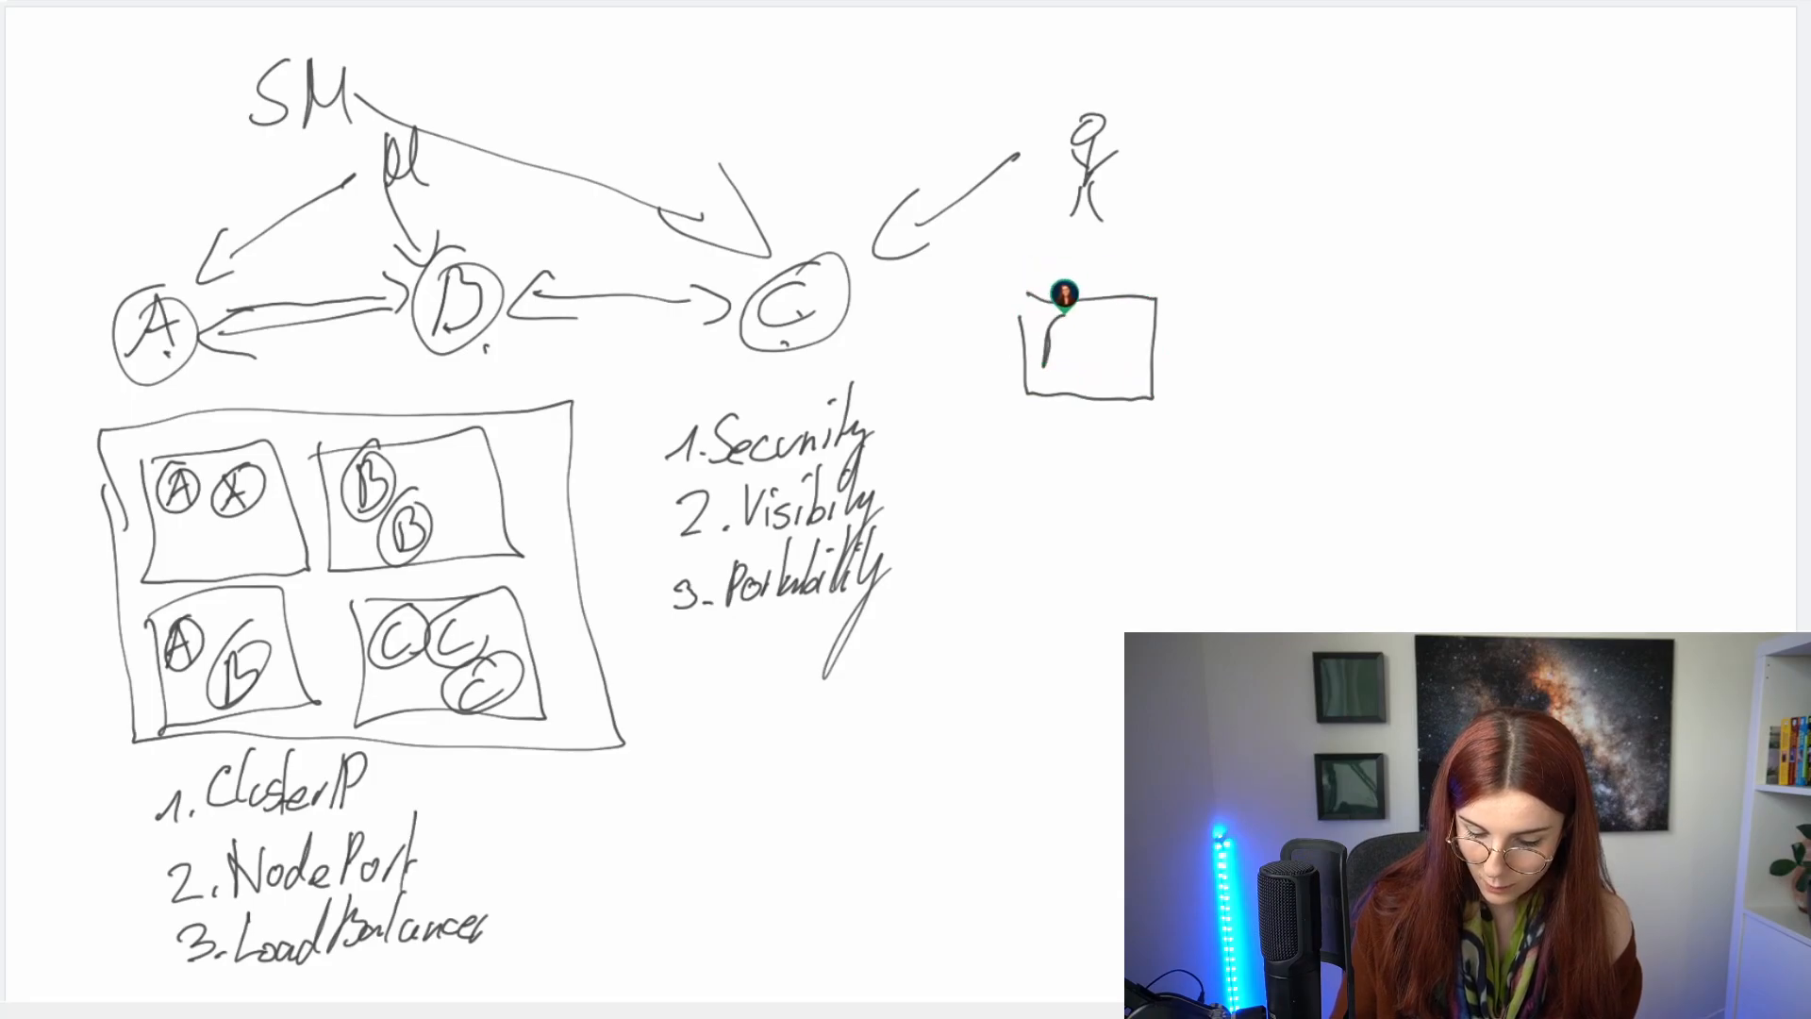
type("Pod")
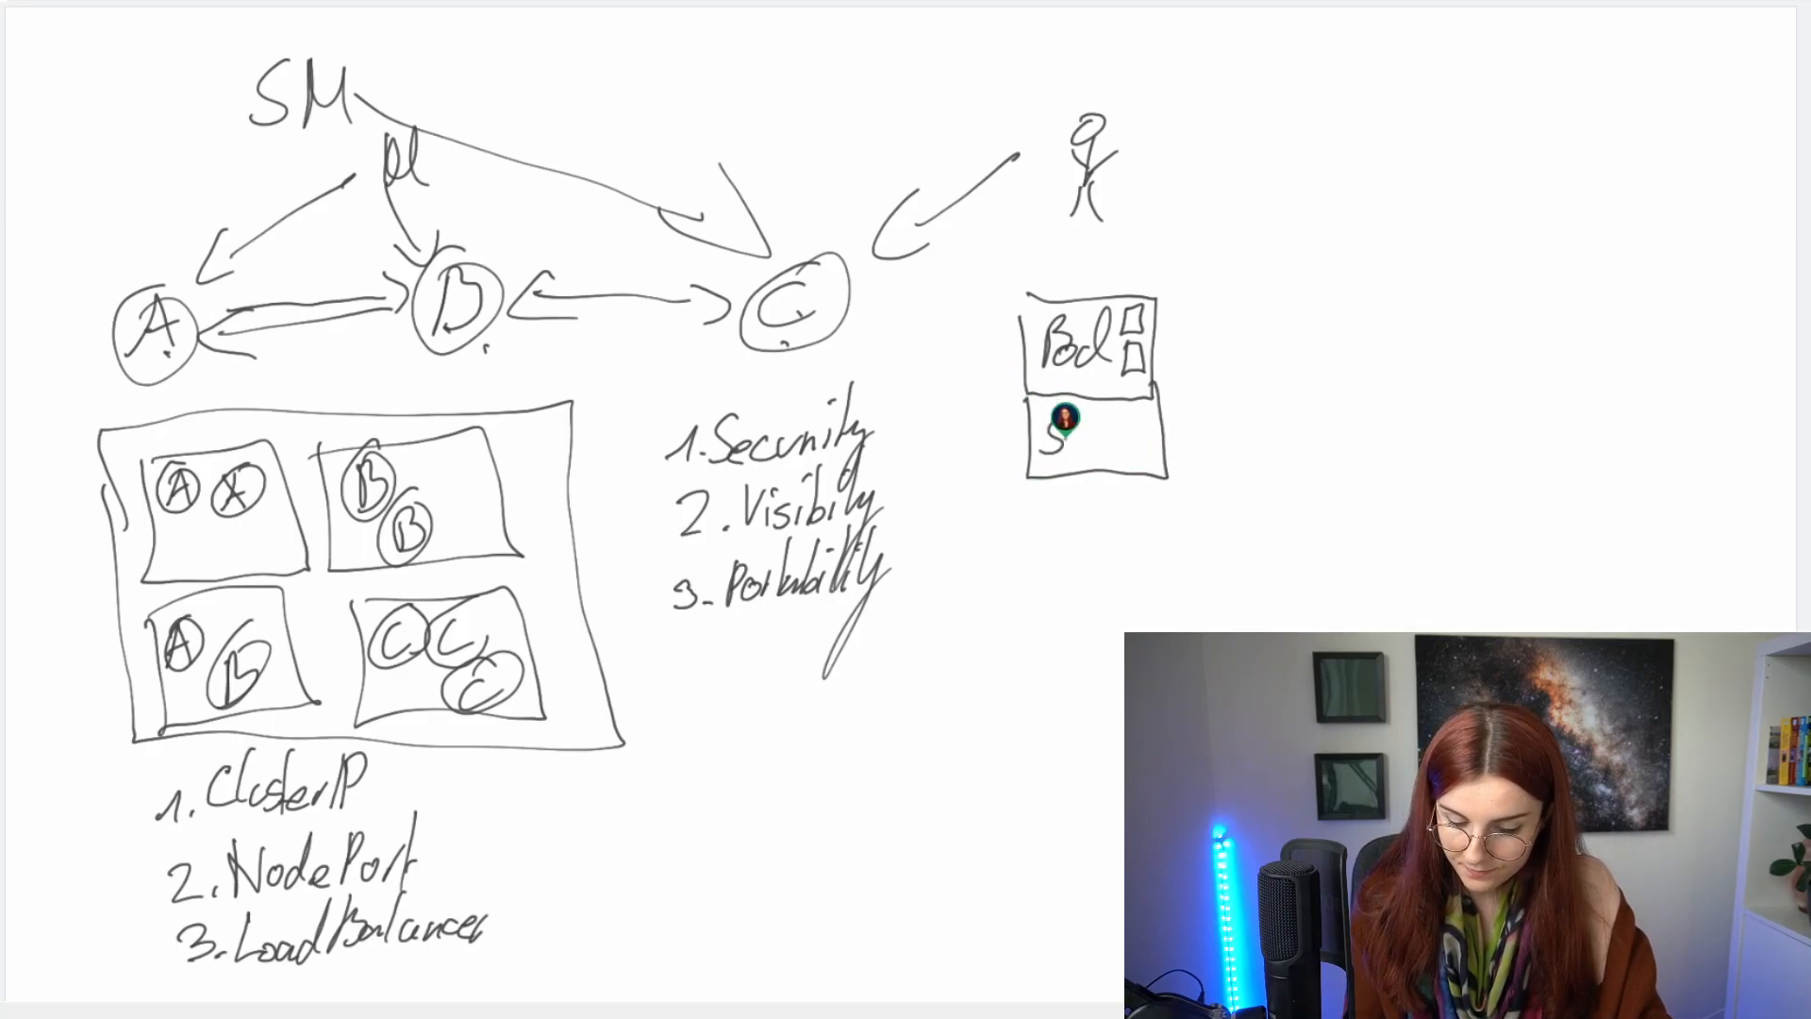
type("Service")
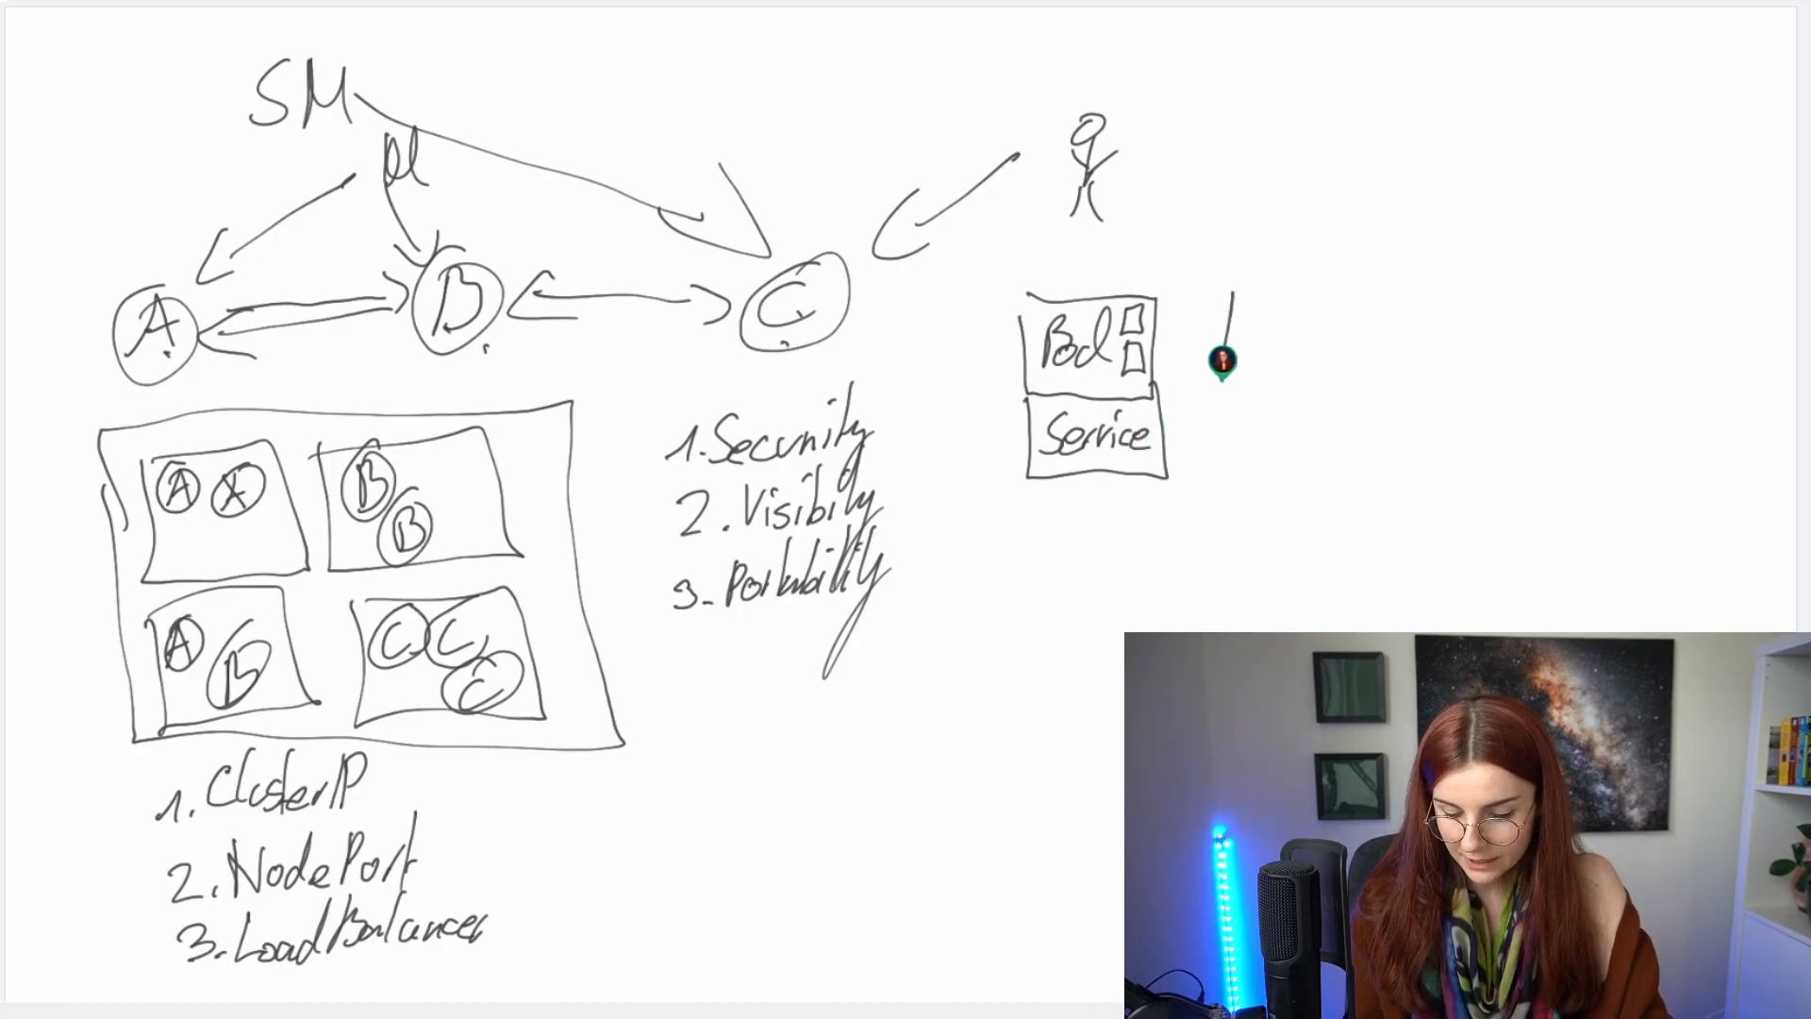
Step: Add a second Pod/Service box to the right, an arrow between services, and crossing links below
left_click_drag(1225, 294, 1346, 456)
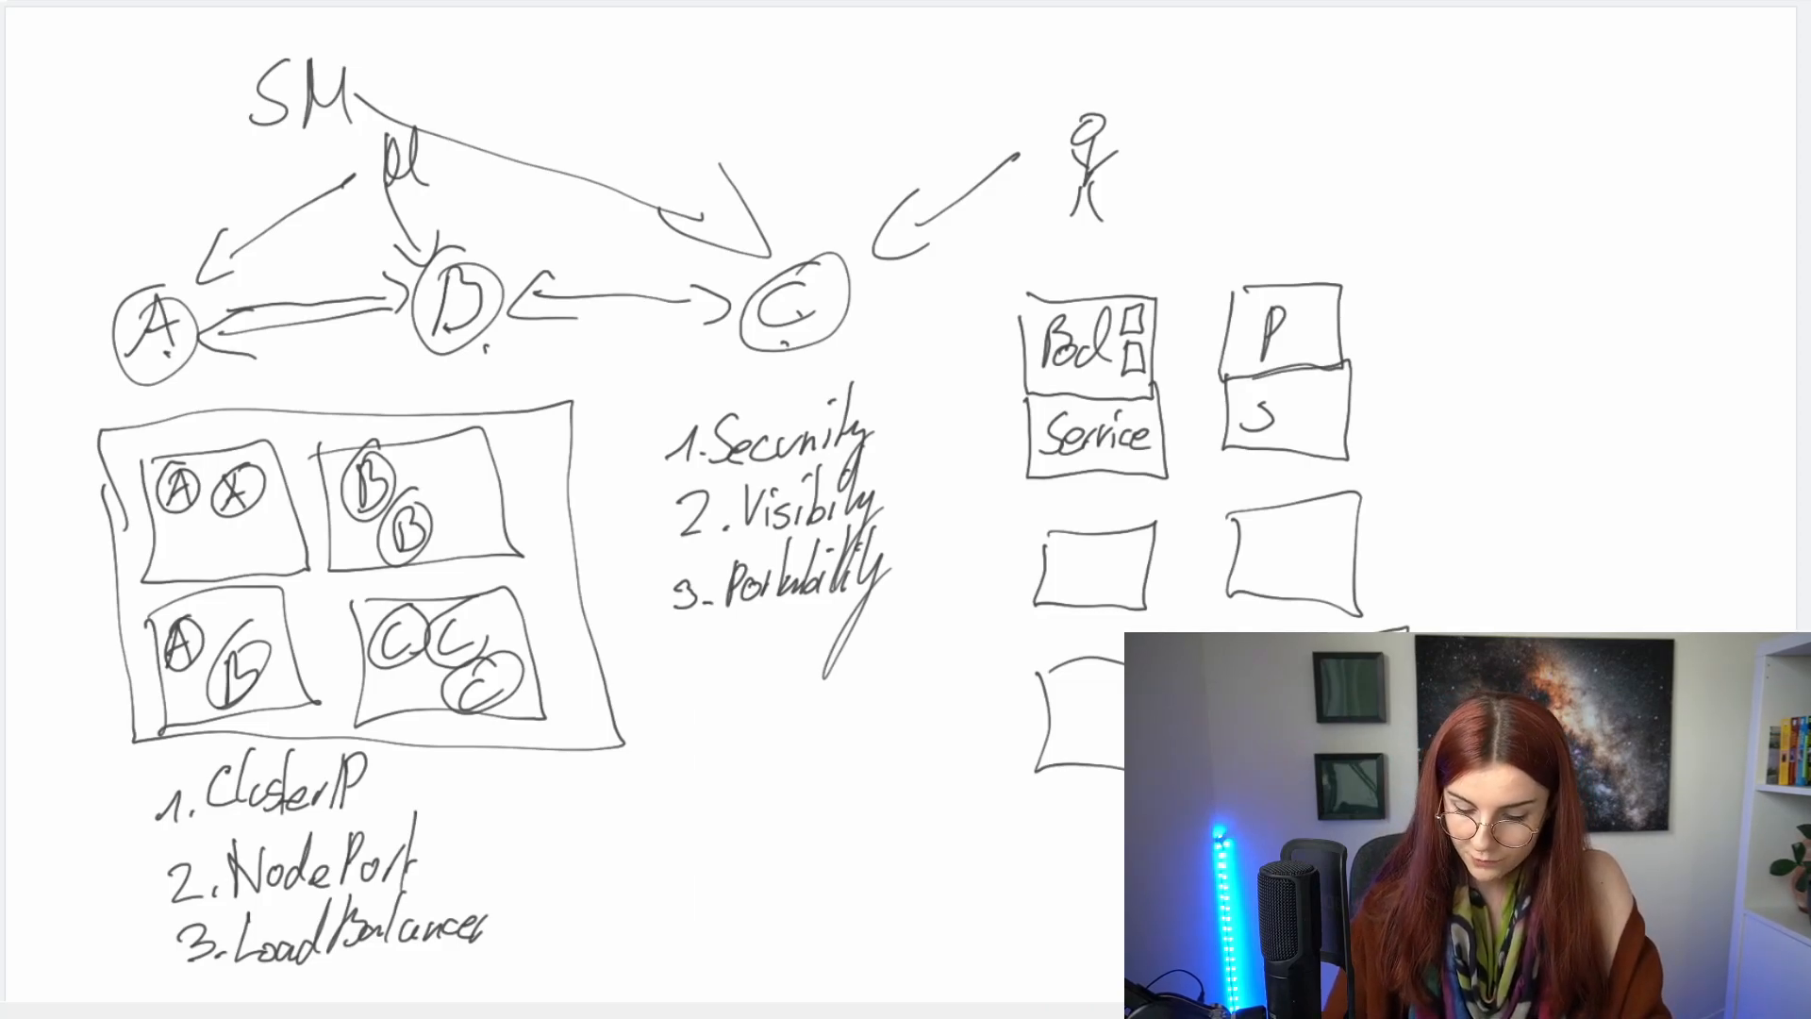
left_click_drag(1154, 445, 1225, 444)
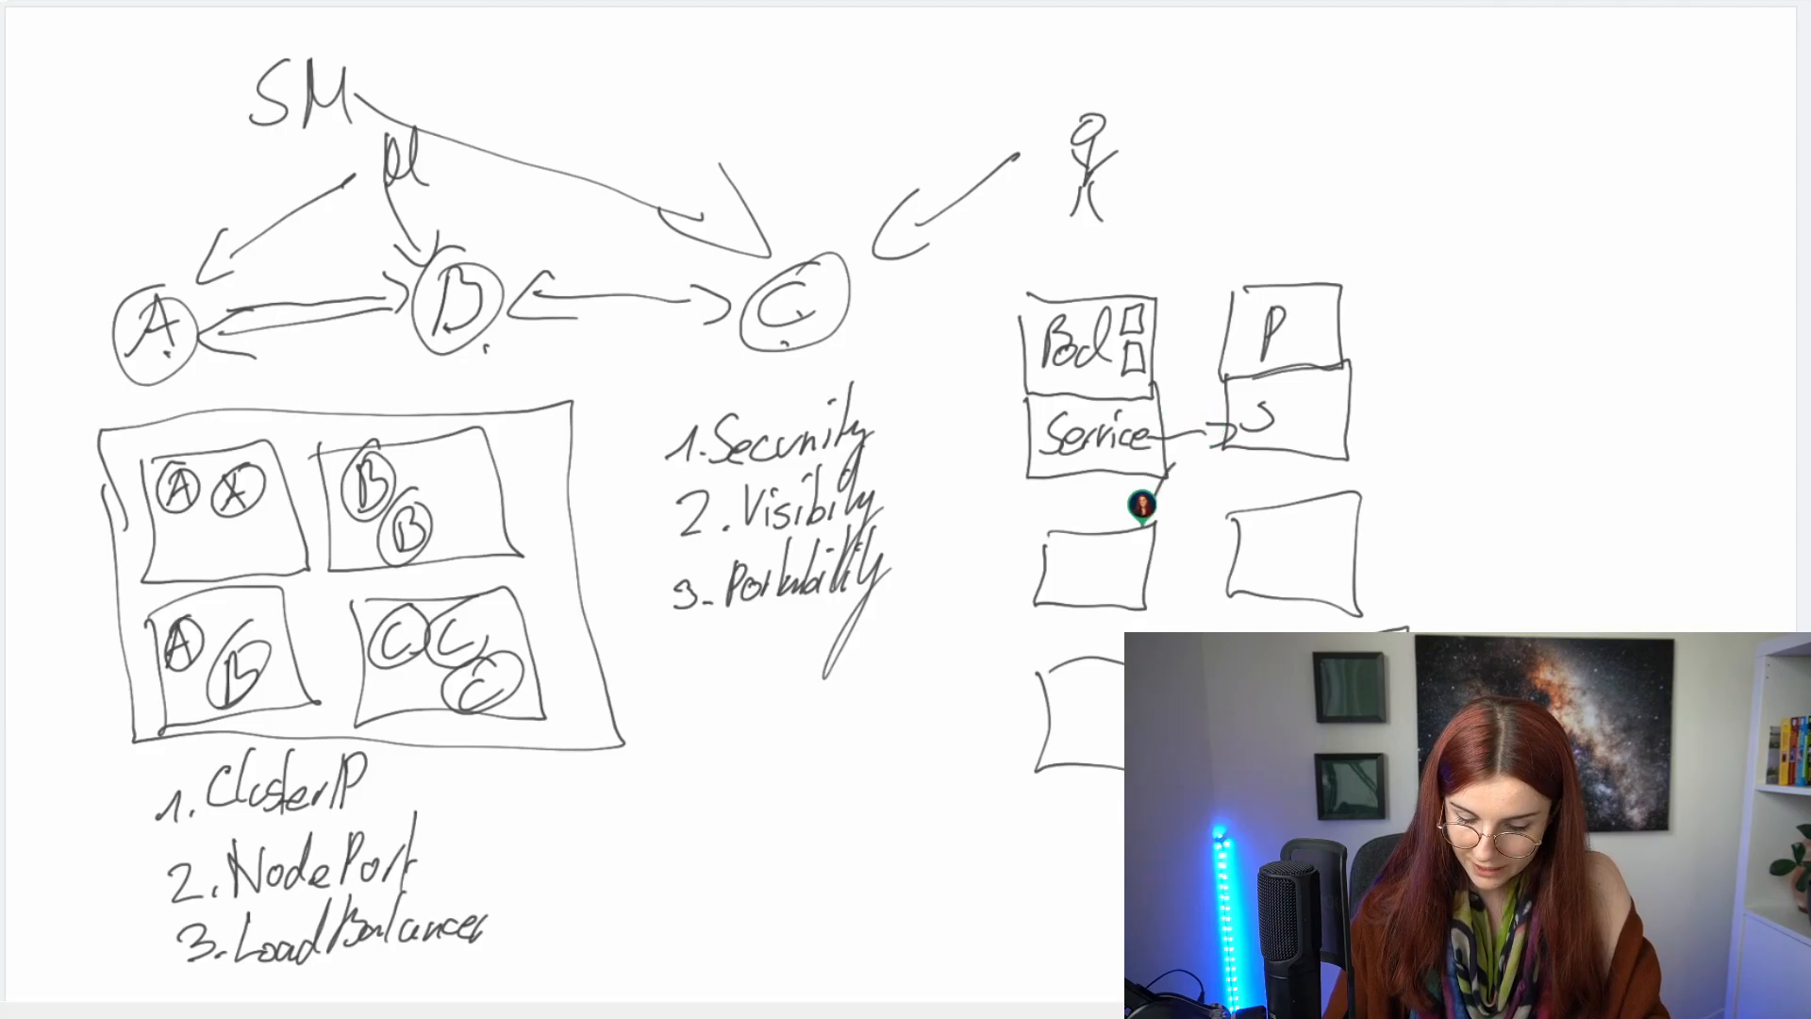
left_click_drag(1143, 474, 1236, 525)
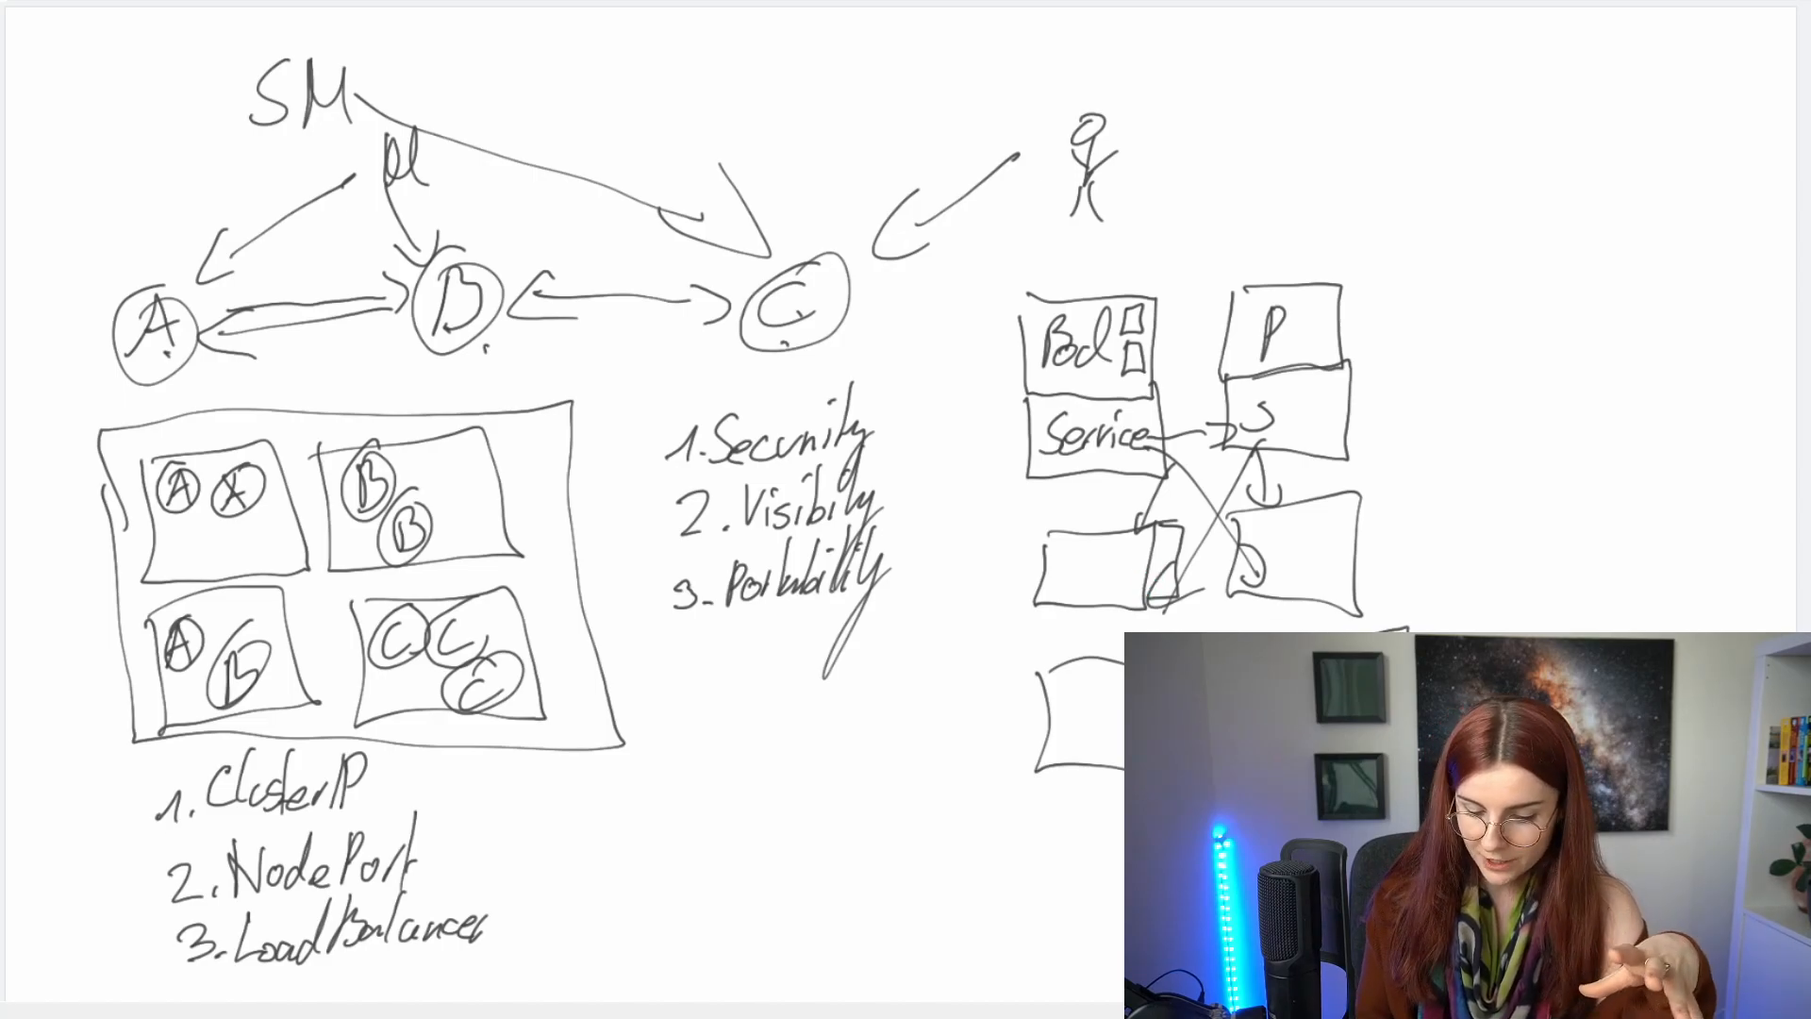
Step: Draw a large boundary around all pod boxes and write 'SM' beside it
left_click_drag(941, 300, 936, 554)
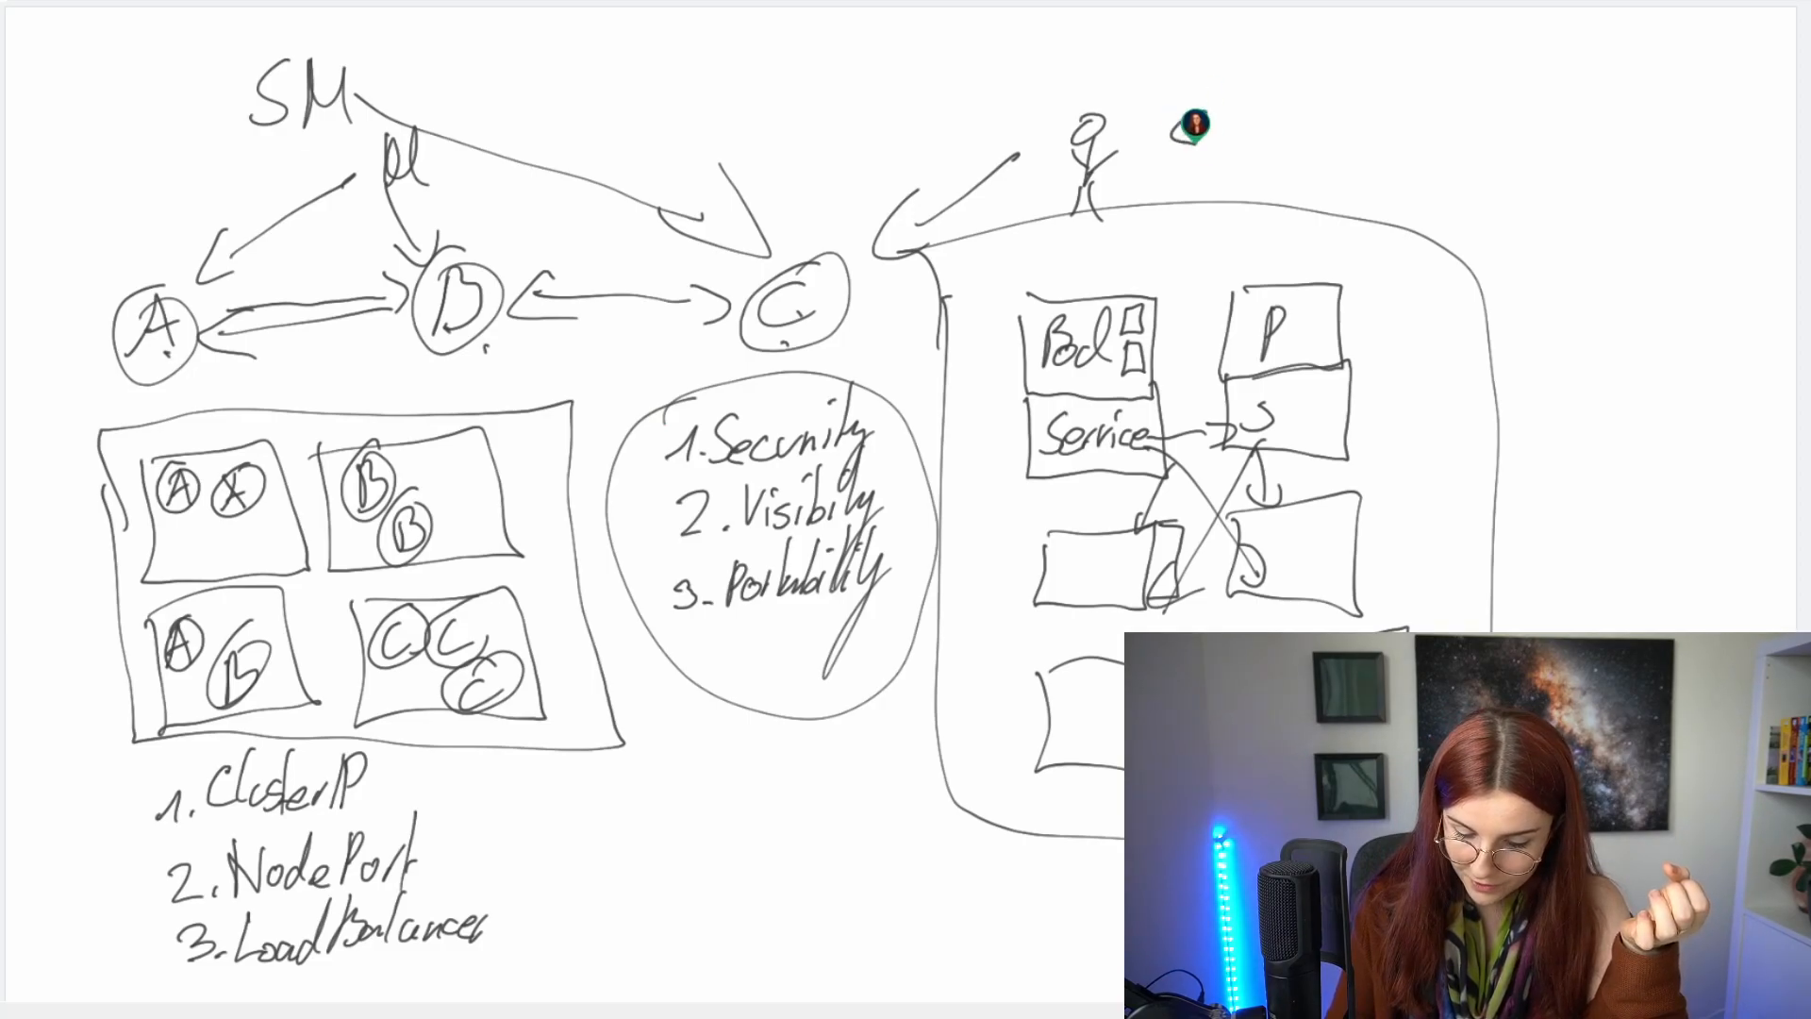
type("SM")
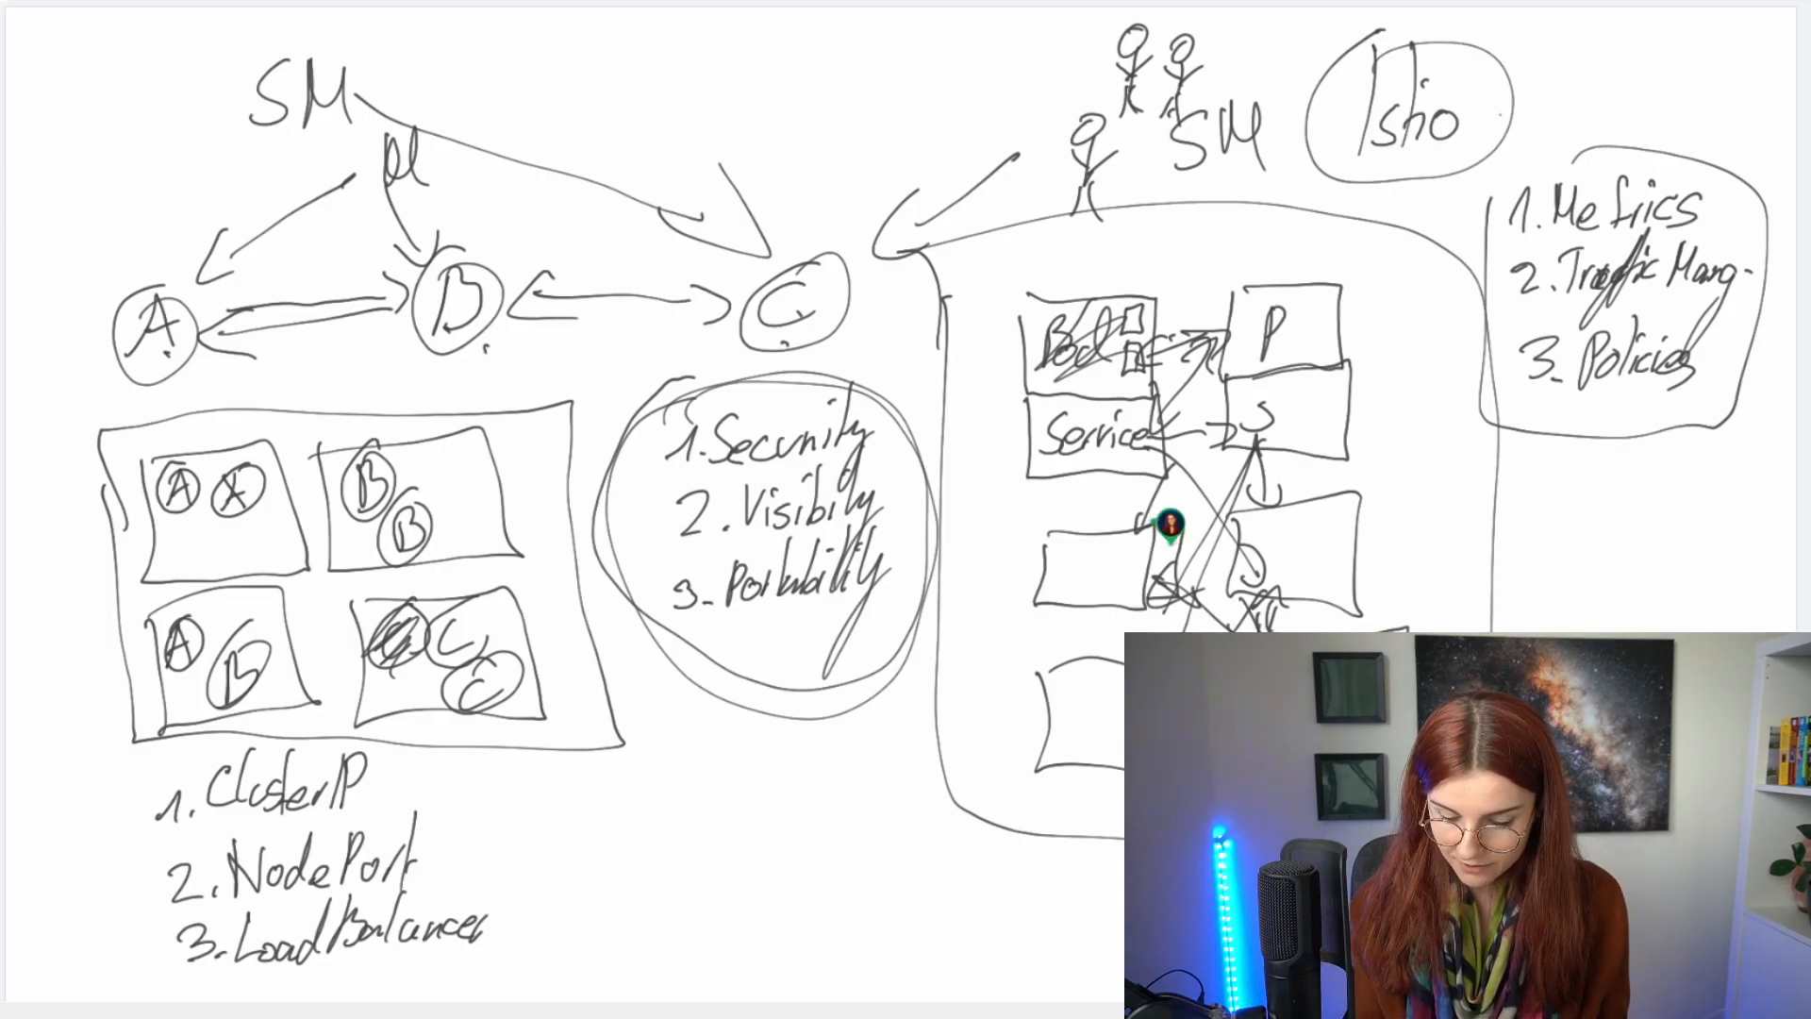
Step: Trace a green request path between the pod and service boxes
left_click_drag(1167, 531, 1236, 416)
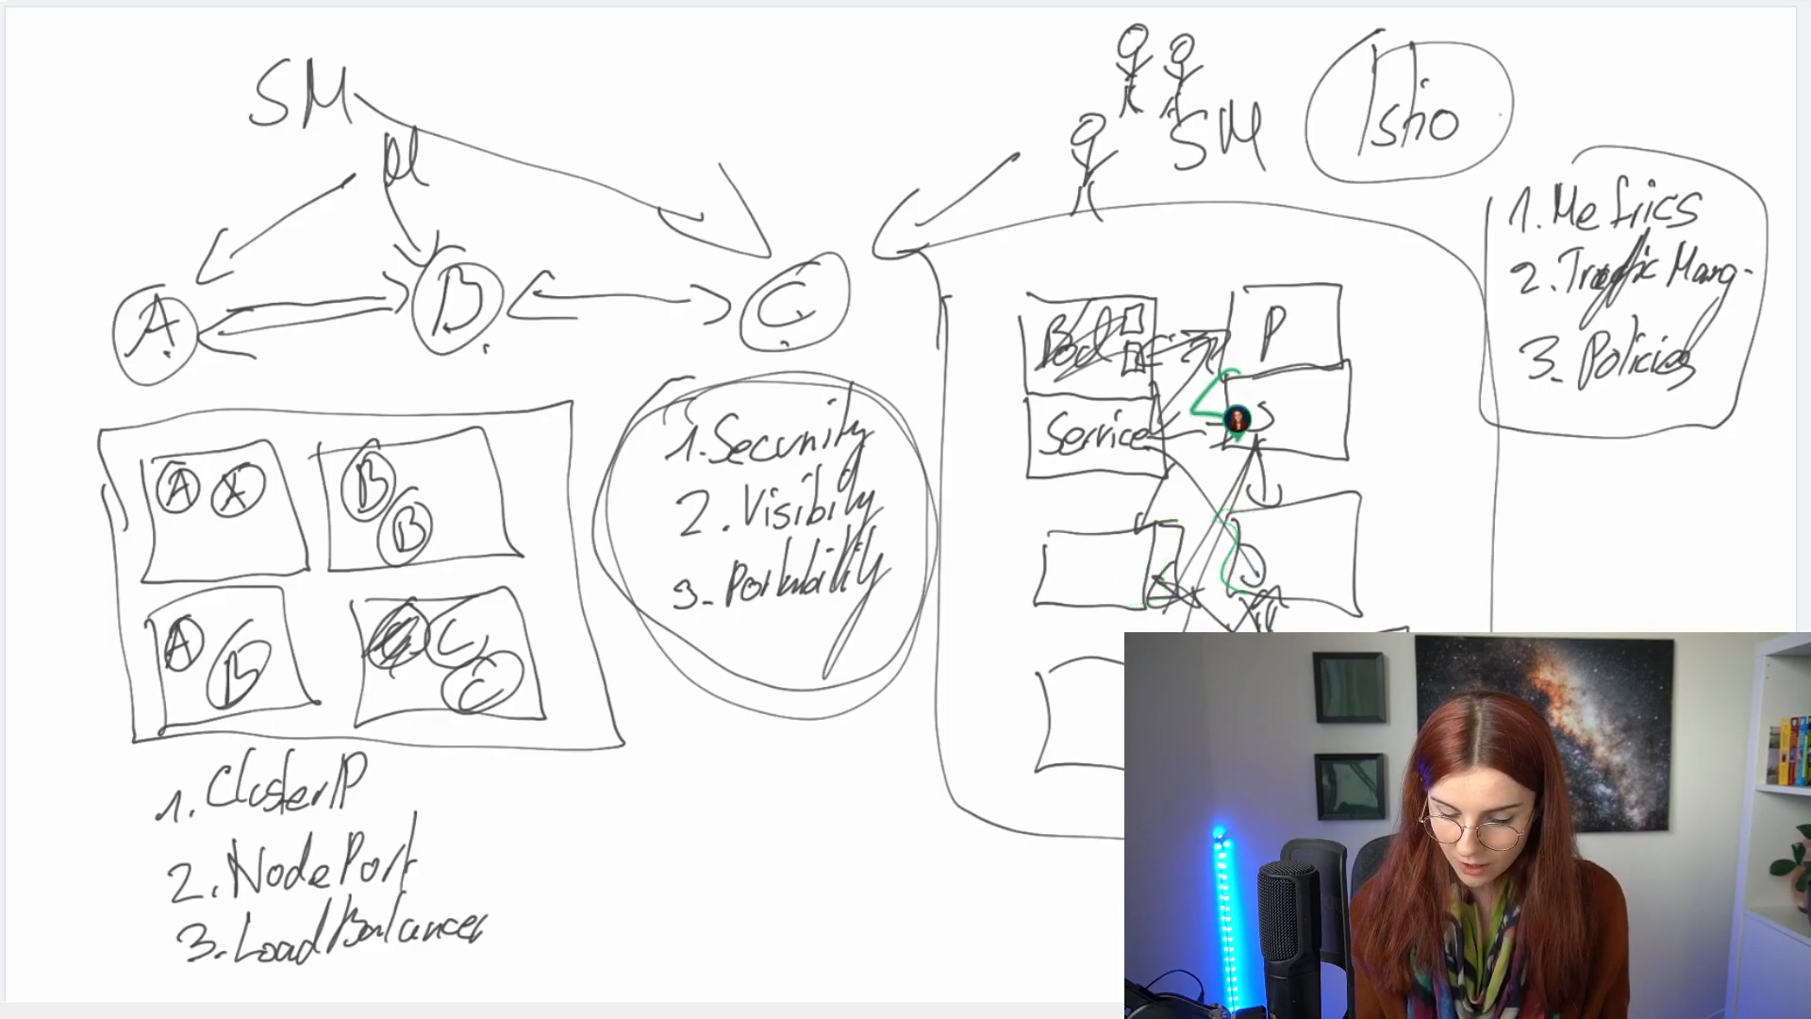